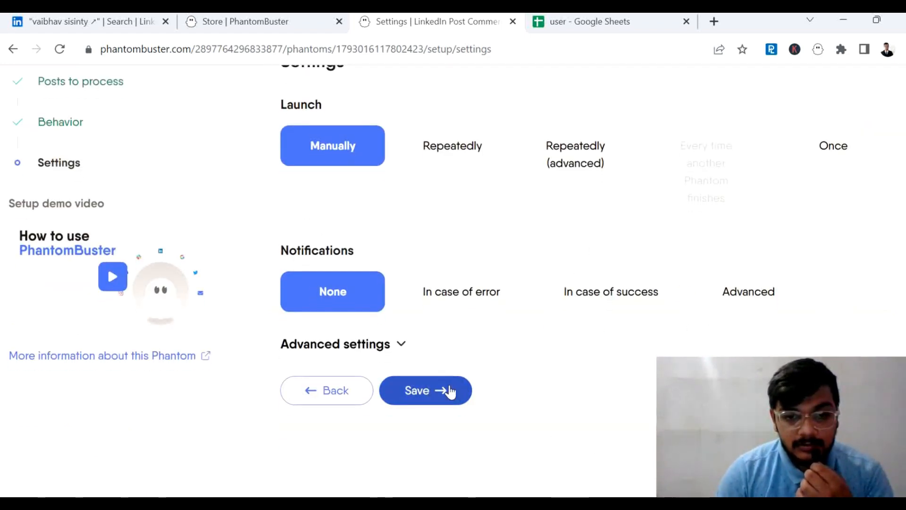
- Save the manual-launch settings to start the LinkedIn Post Commenters Export phantom
click(426, 390)
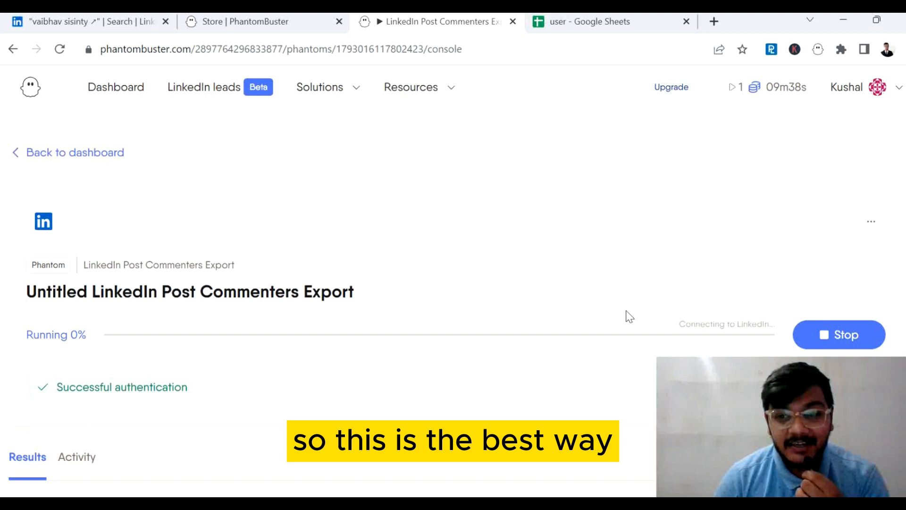